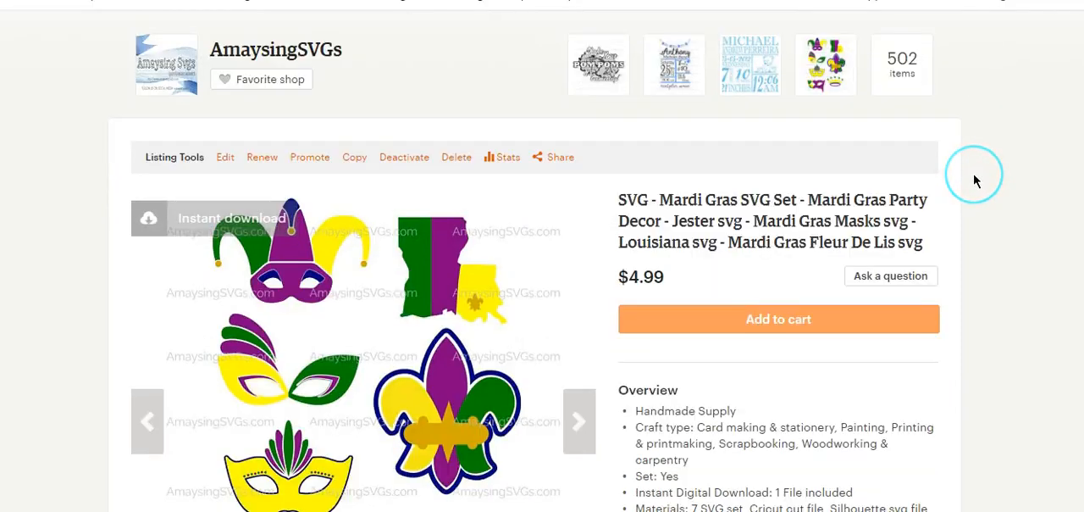
Step: Scroll the Etsy Mardi Gras SVG listing to view the seven-design bundle image
scroll(down, 3)
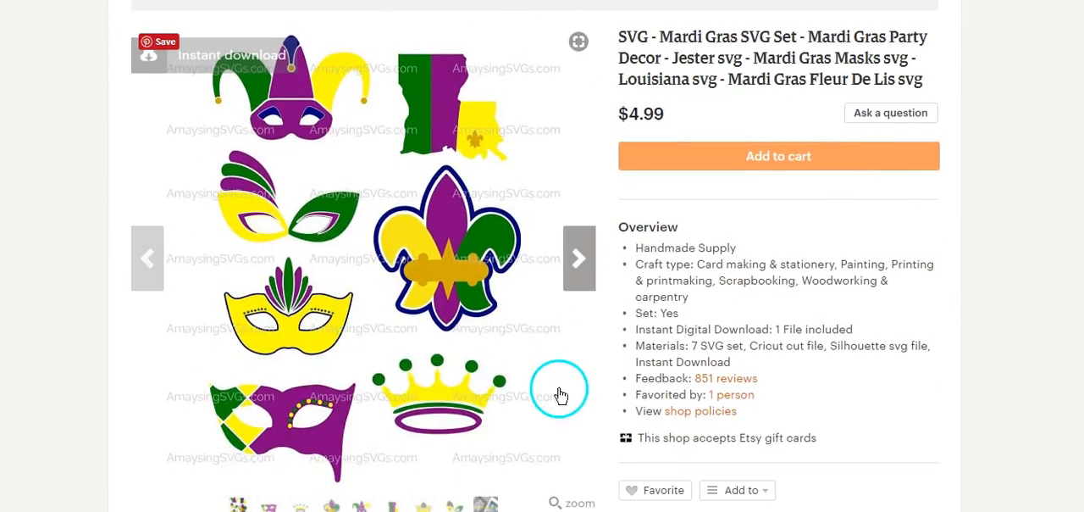
mouse_move(497, 379)
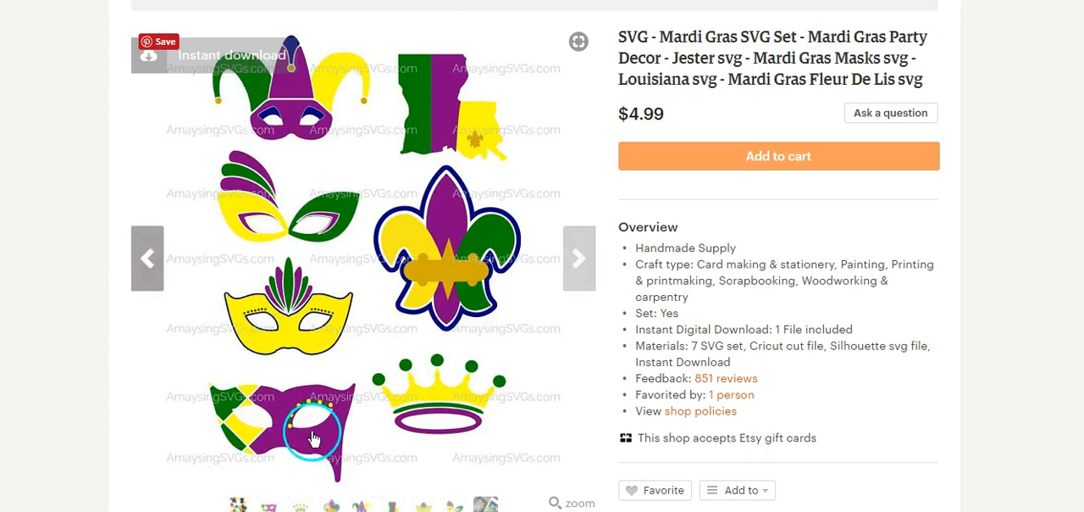
mouse_move(324, 398)
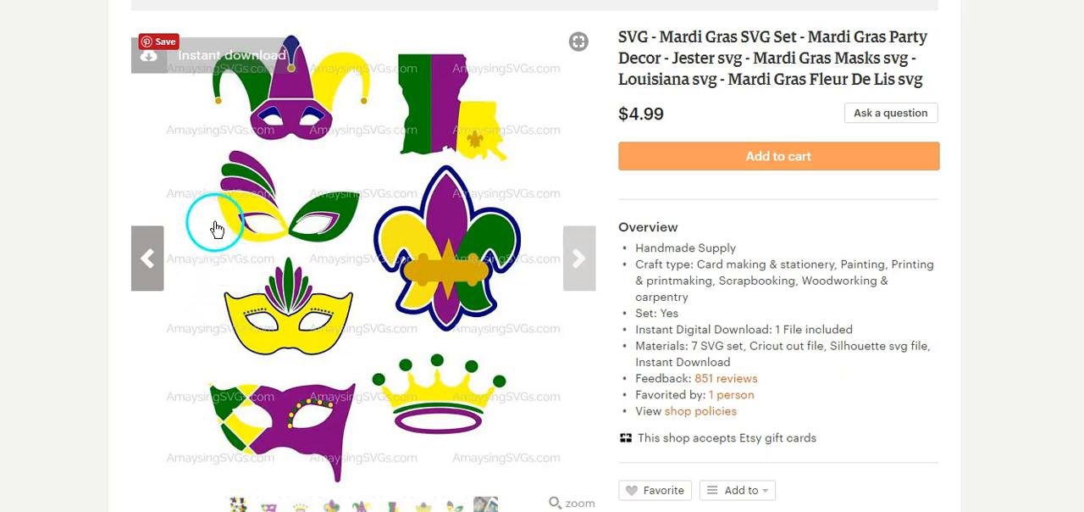
mouse_move(333, 158)
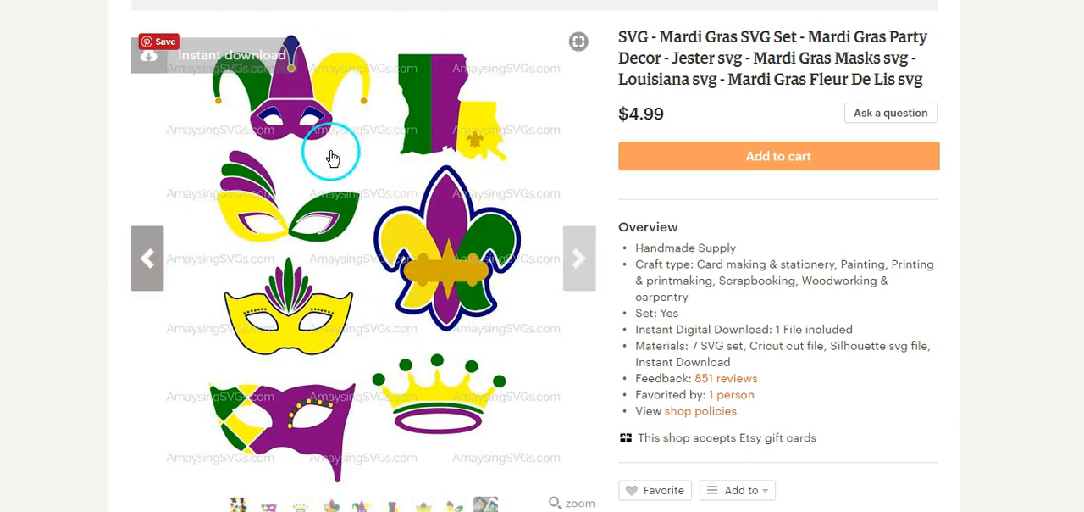
mouse_move(352, 156)
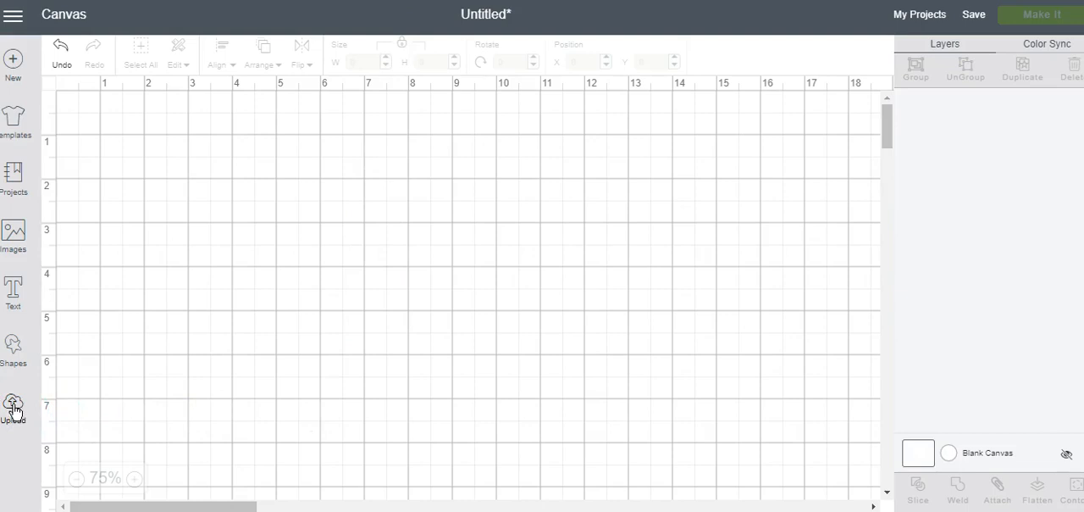
Step: Upload the Mardi Gras SVG file and save it as 'mardi gras set18'
click(16, 402)
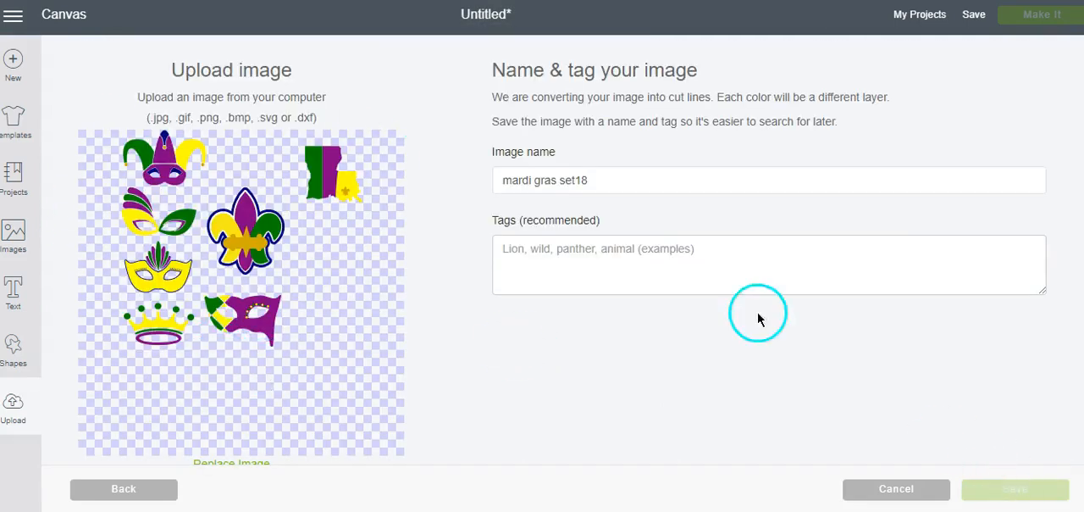
click(1014, 490)
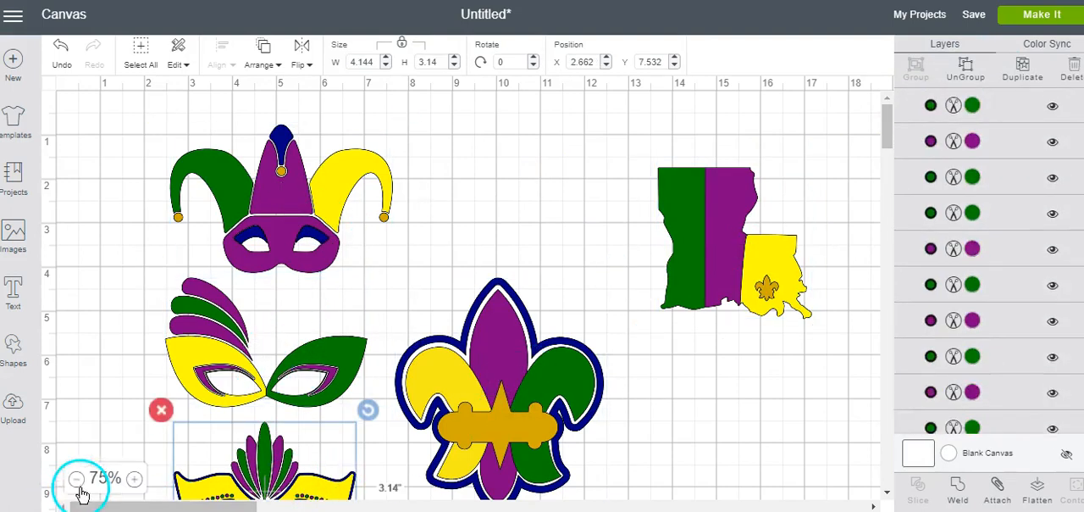
Step: Zoom out the canvas to show all seven Mardi Gras designs
click(75, 478)
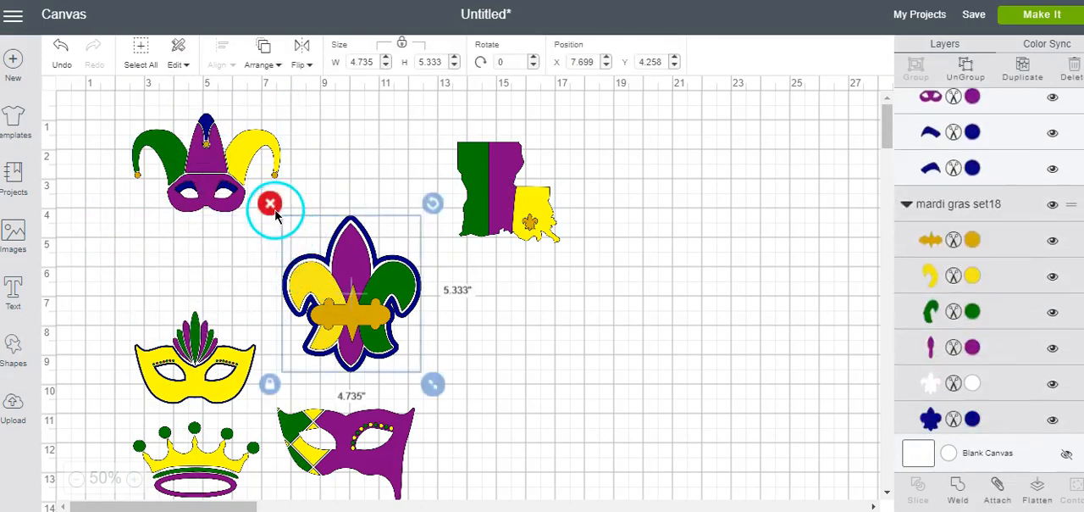
Step: Delete the fleur-de-lis and other designs, then select and zoom in on the jester mask
click(271, 206)
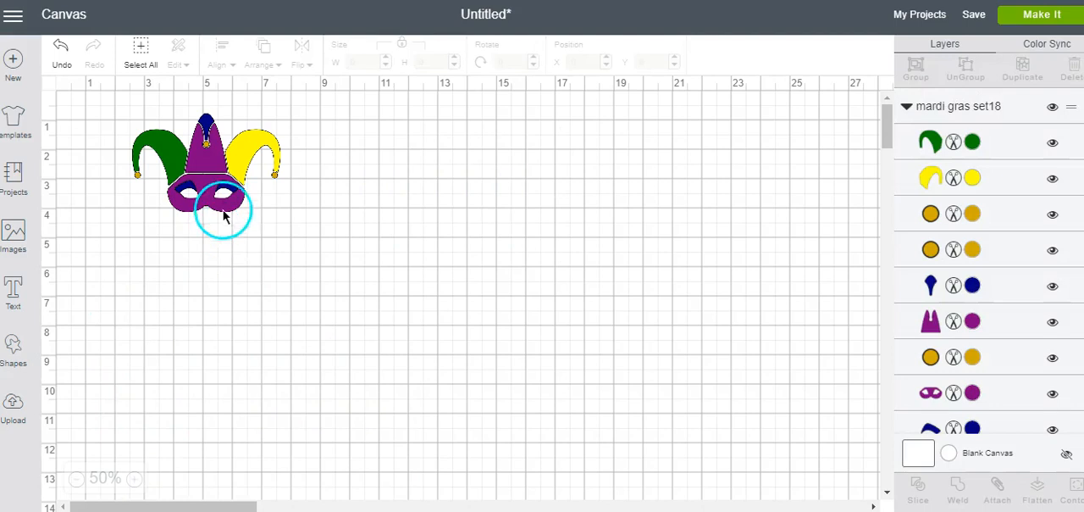
click(135, 477)
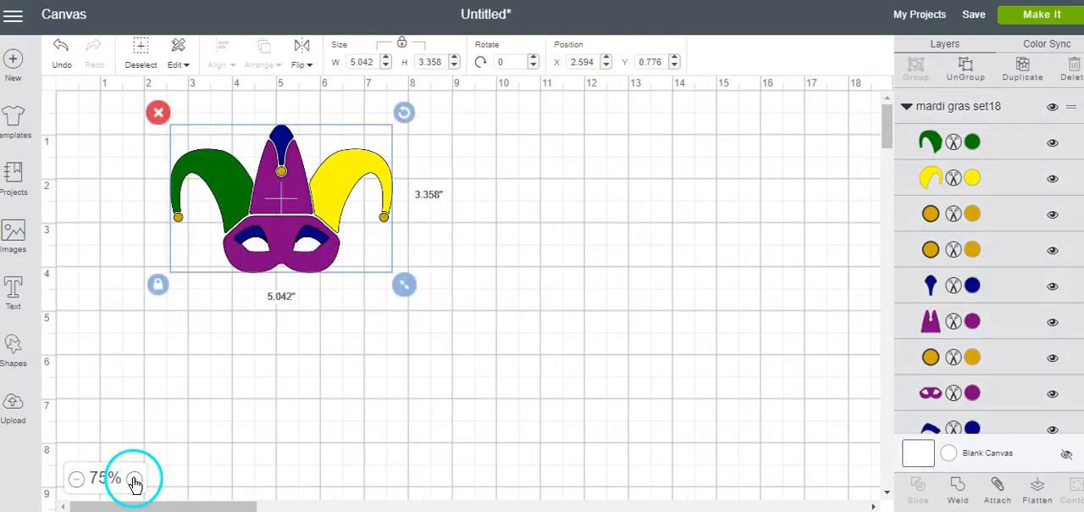
click(135, 476)
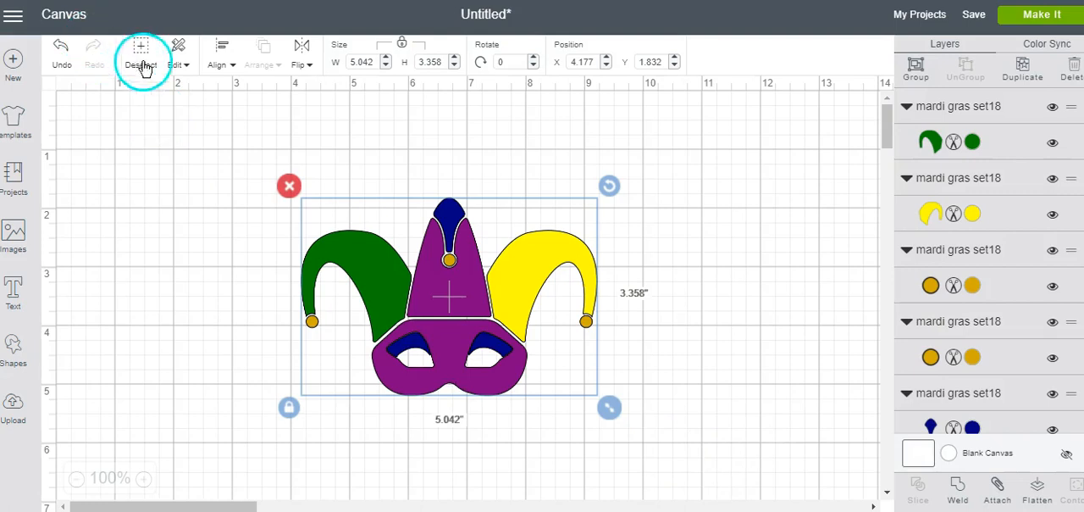
Step: Select all jester mask pieces, duplicate them, and drag the copy right of the original
click(915, 66)
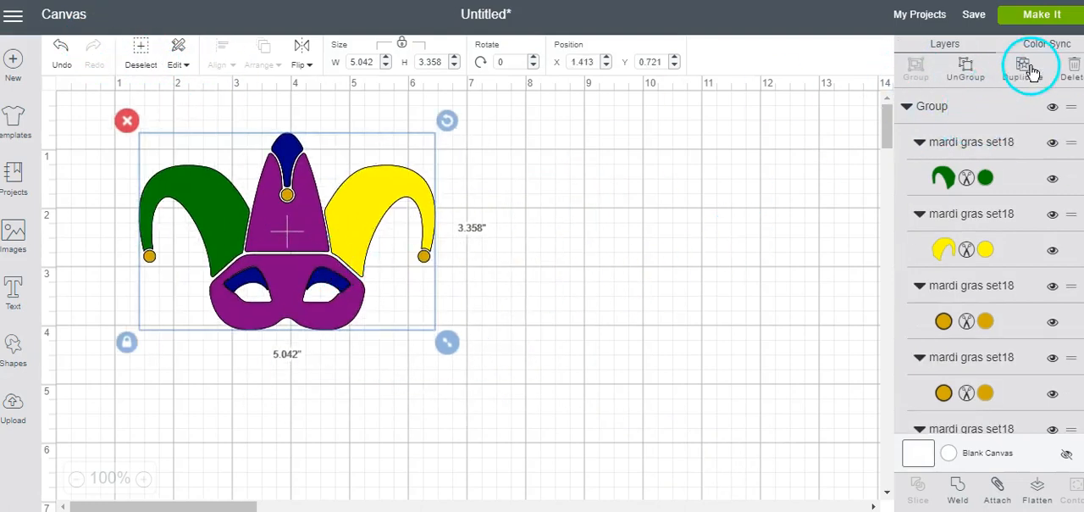
click(1023, 66)
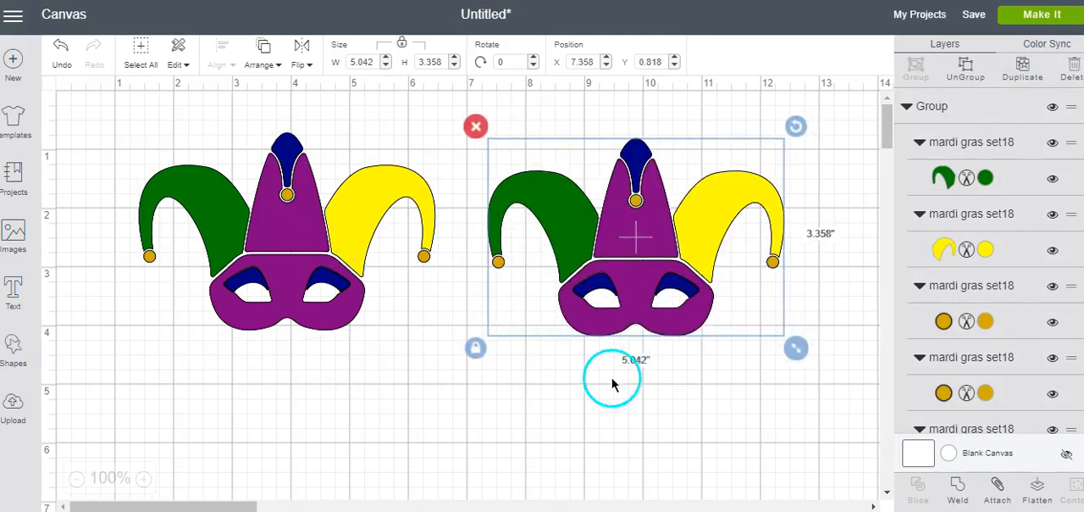
mouse_move(493, 245)
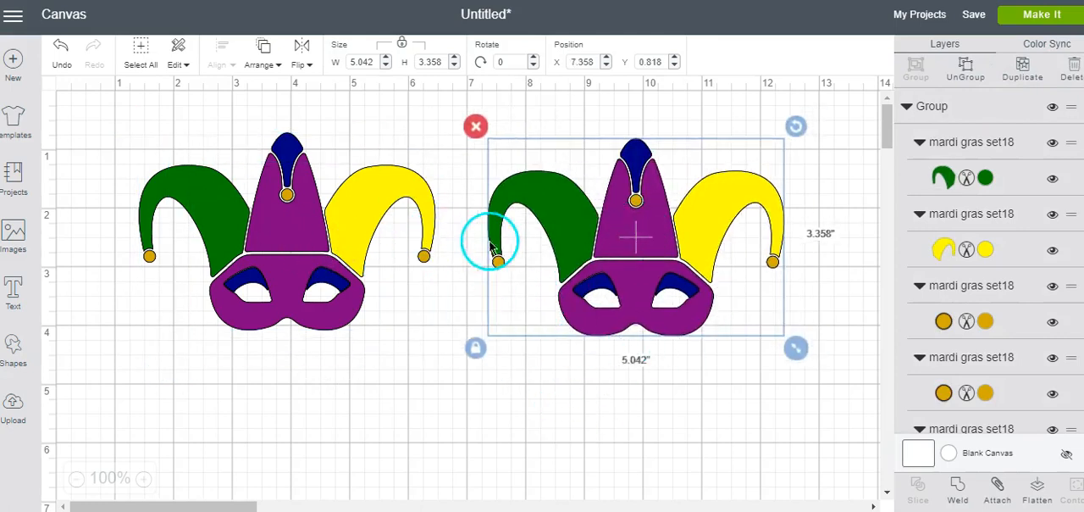
drag(491, 241, 623, 207)
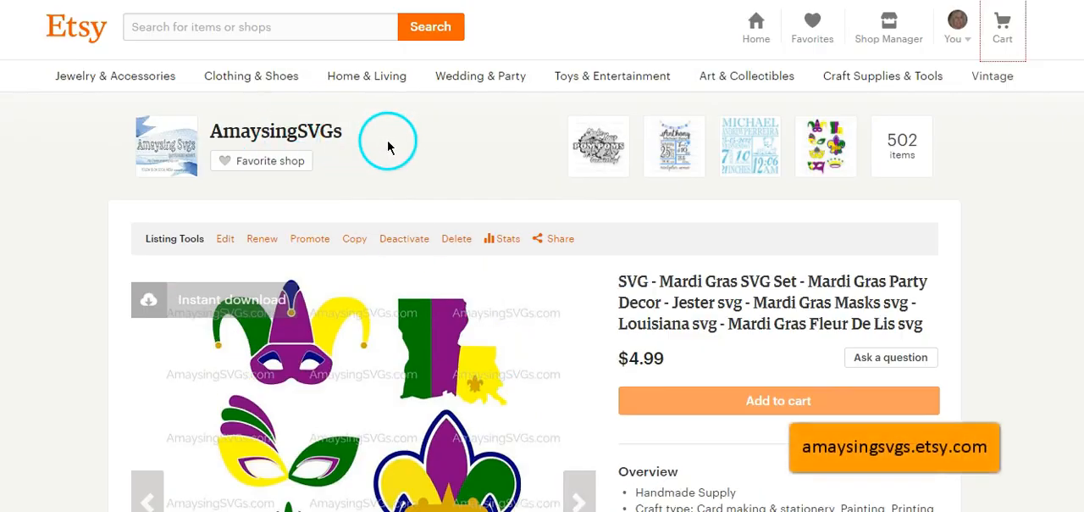
Step: Scroll the Etsy listing down to the seven designs and '7 SVG set' overview
scroll(down, 3)
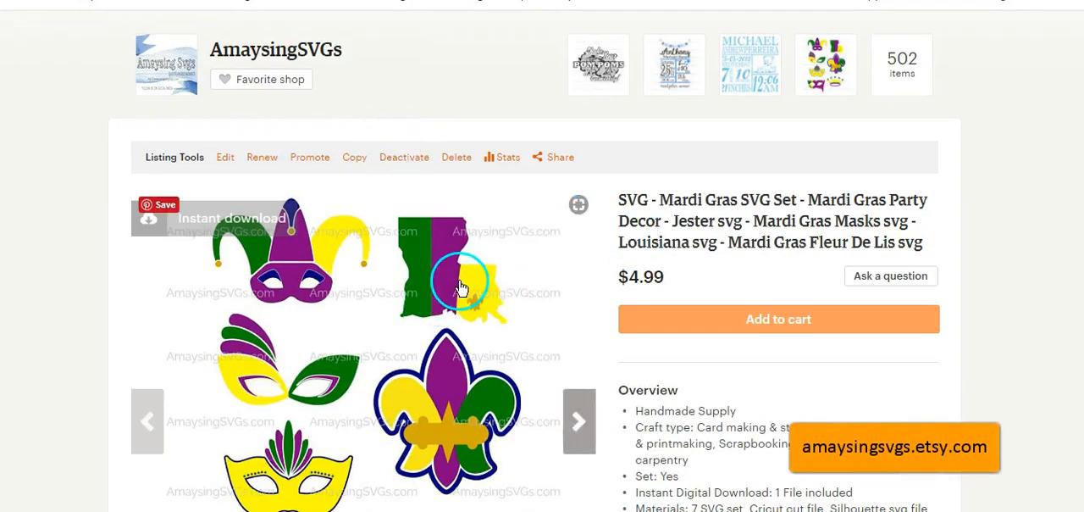
scroll(down, 3)
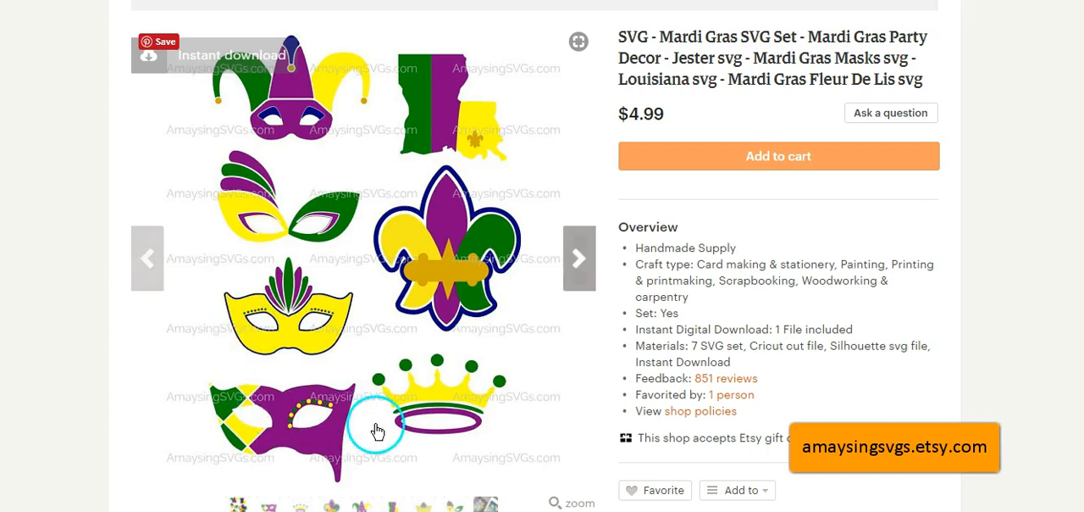